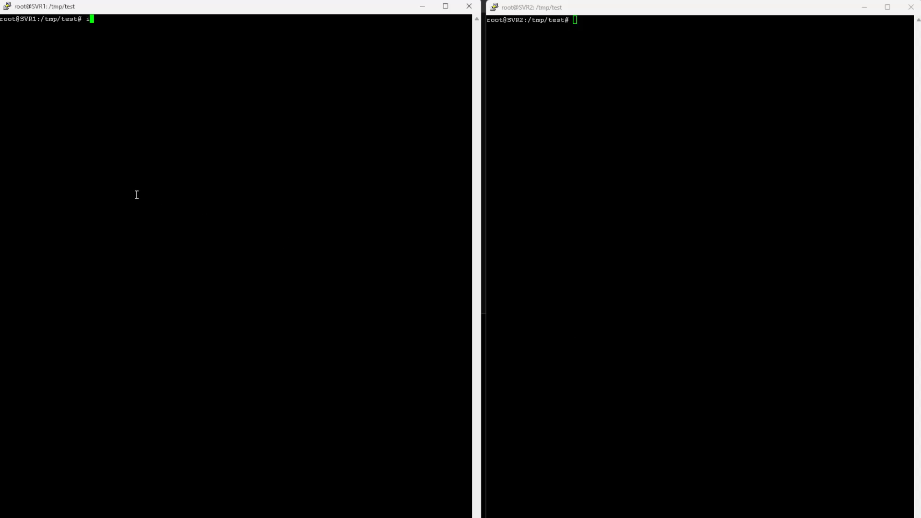
Step: Run ifconfig to reveal SVR1 at 192.168.2.111 and SVR2 at 192.168.2.222
{"action": "type", "text": "fconfig"}
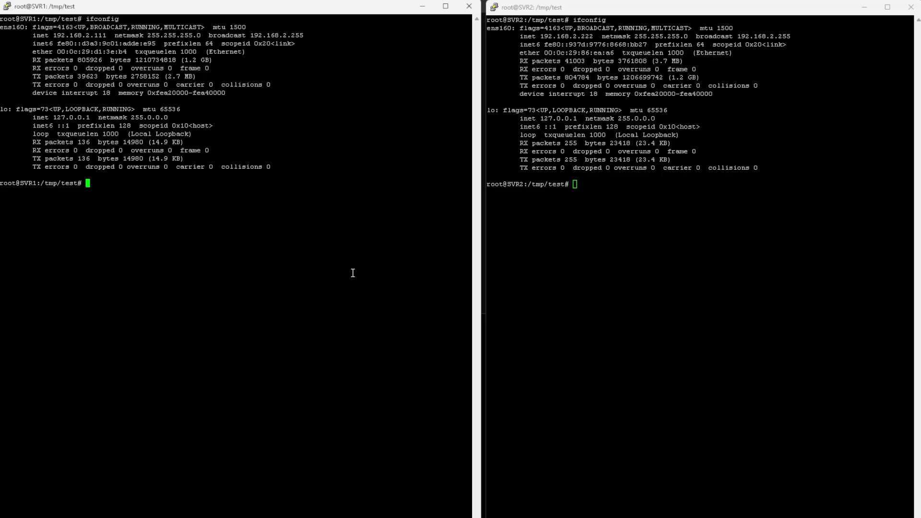
{"action": "type", "text": "ls -al"}
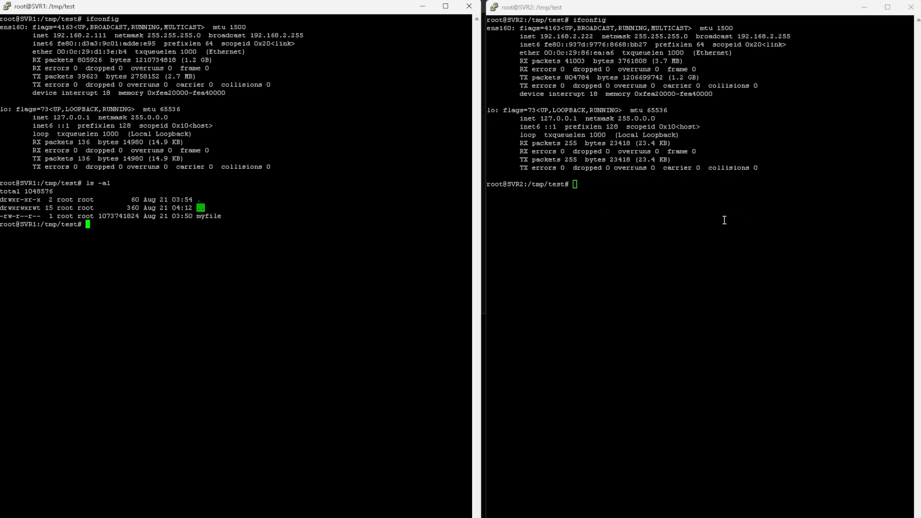
{"action": "type", "text": "ls -al"}
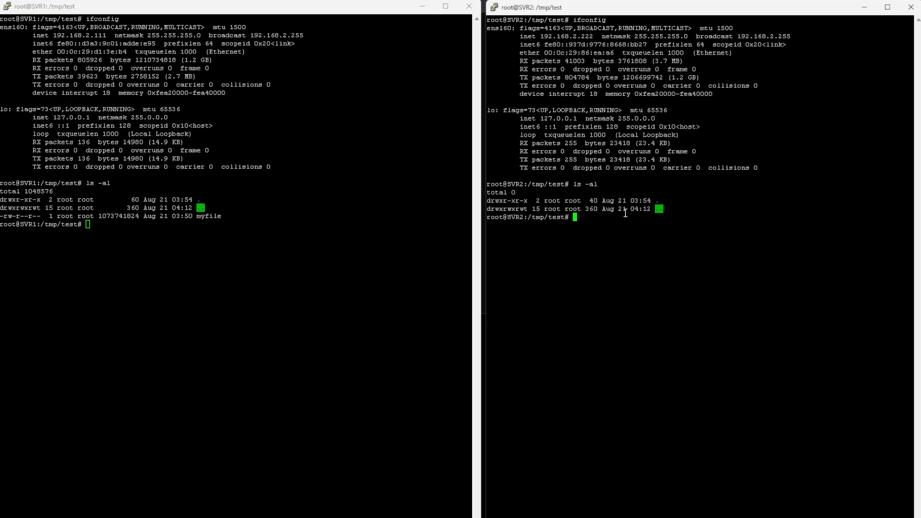
{"action": "mouse_move", "coordinate": [290, 221]}
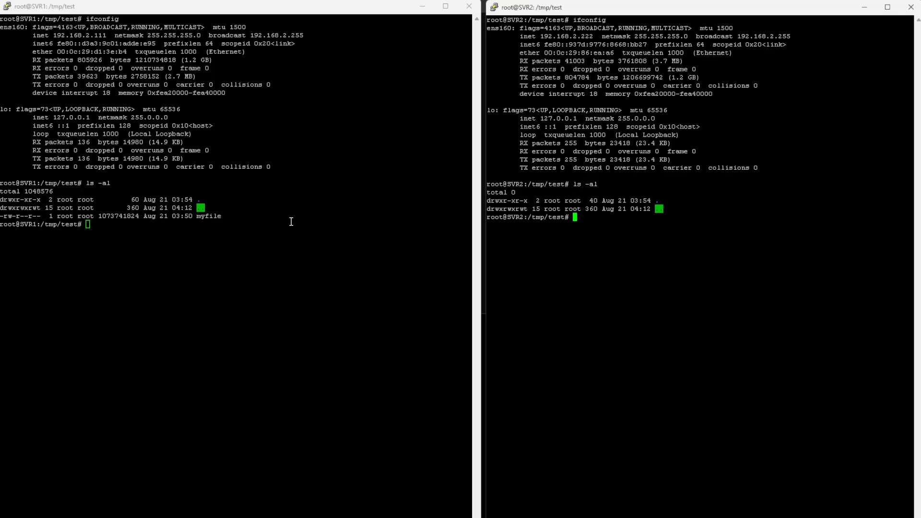
{"action": "mouse_move", "coordinate": [219, 221]}
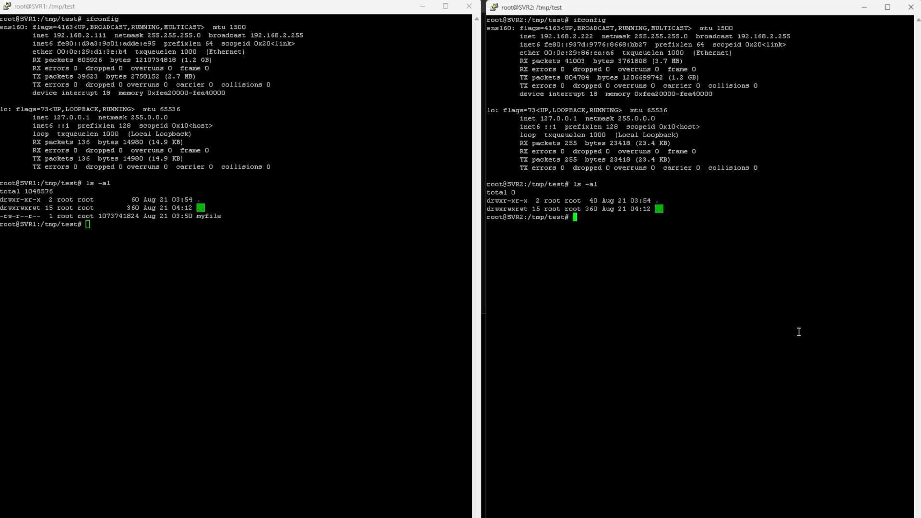
Step: Start SVR2 listening with nc -l 12345 > myfile2 to save incoming data
{"action": "type", "text": "nc -l"}
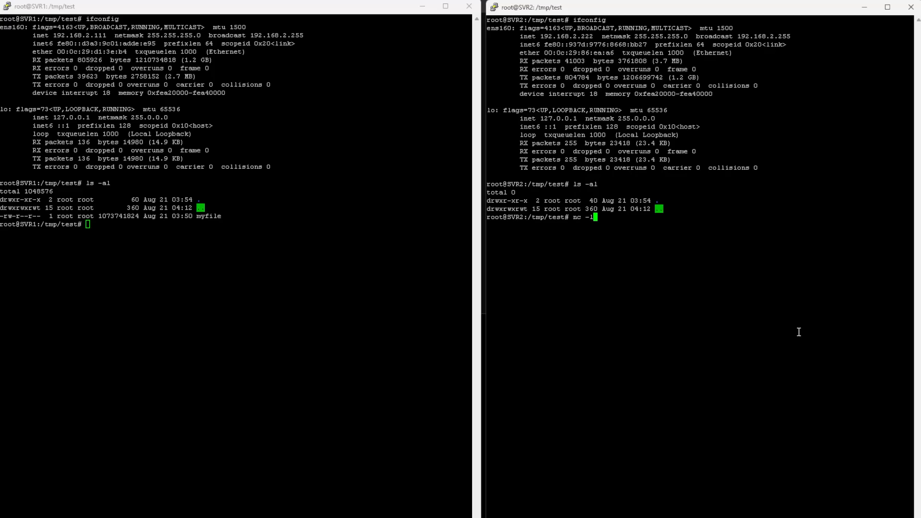
{"action": "type", "text": "12345 >"}
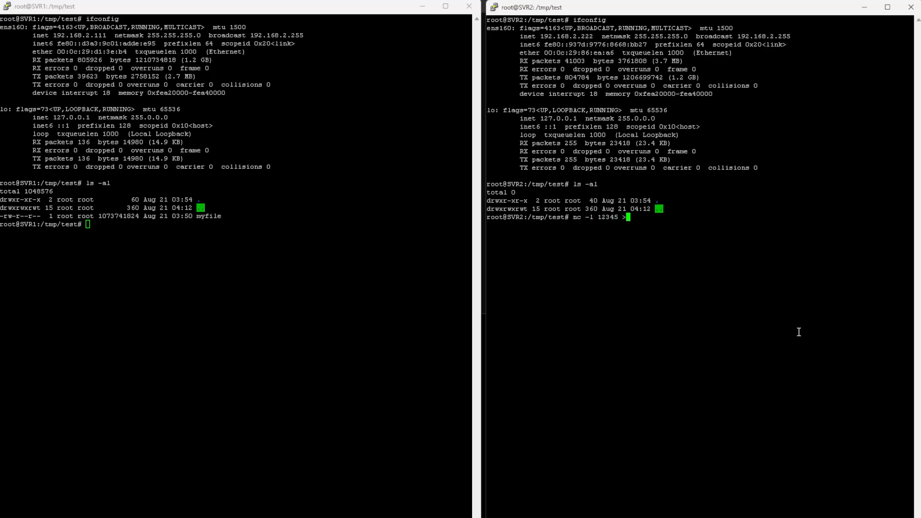
{"action": "type", "text": "myfil"}
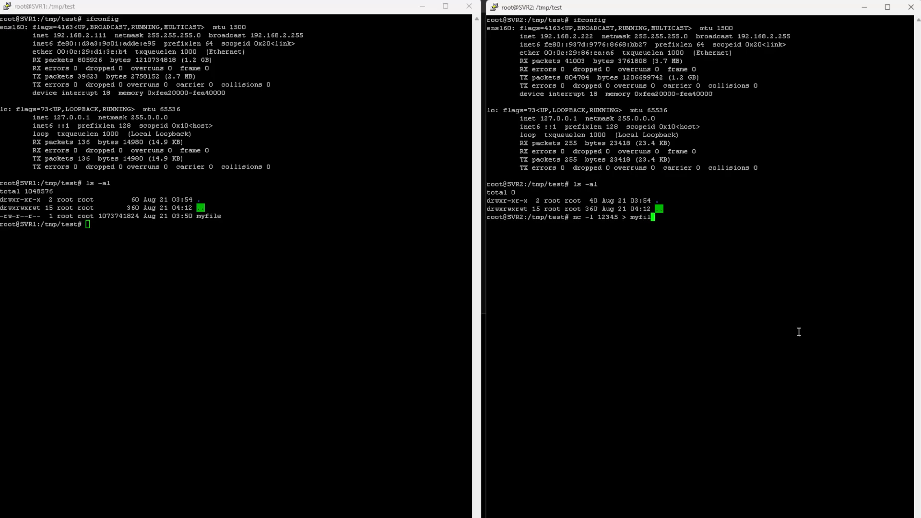
{"action": "type", "text": "2"}
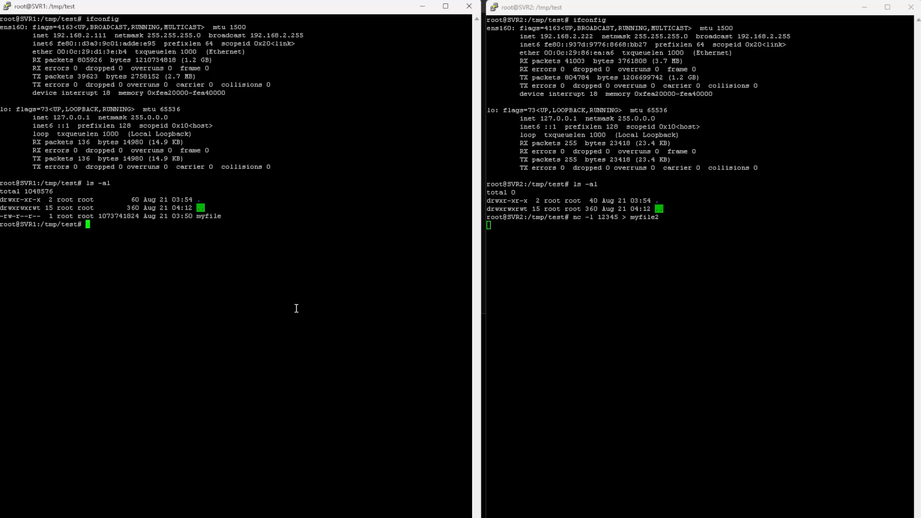
Step: Send myfile from SVR1 with nc -w 2 192.168.2.222 12345 < myfile until both prompts return
{"action": "type", "text": "nc -w 2 192.168."}
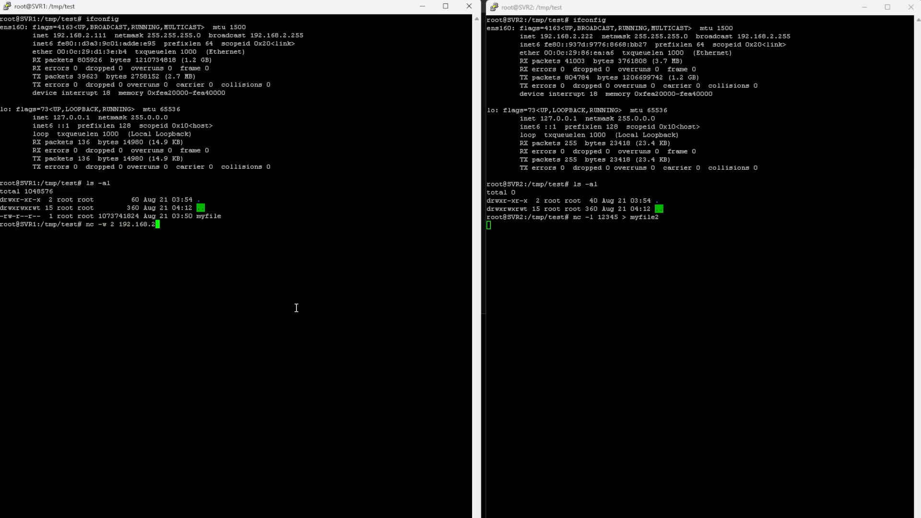
{"action": "type", "text": "222 12345"}
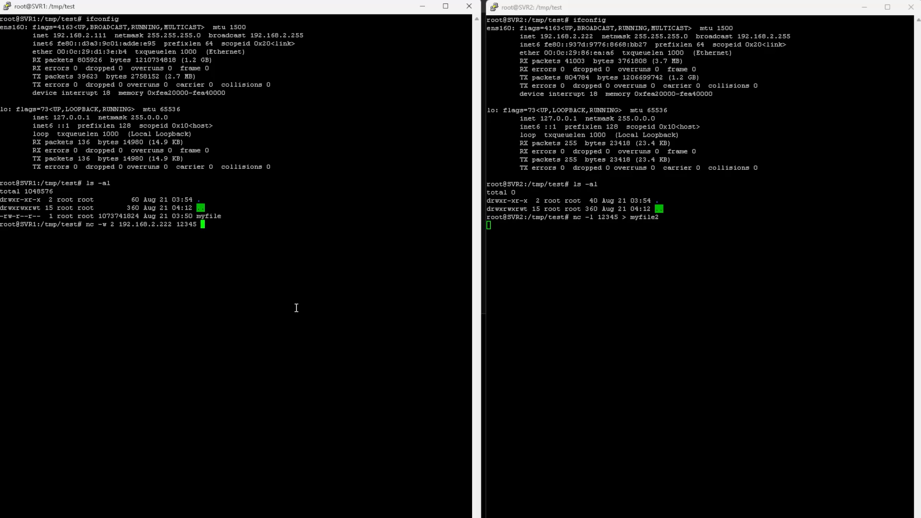
{"action": "type", "text": "< myfile"}
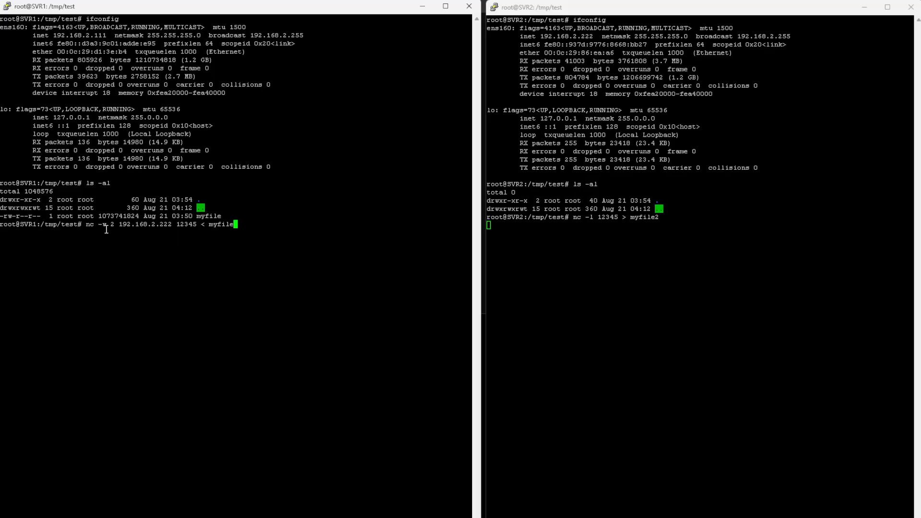
{"action": "mouse_move", "coordinate": [106, 228]}
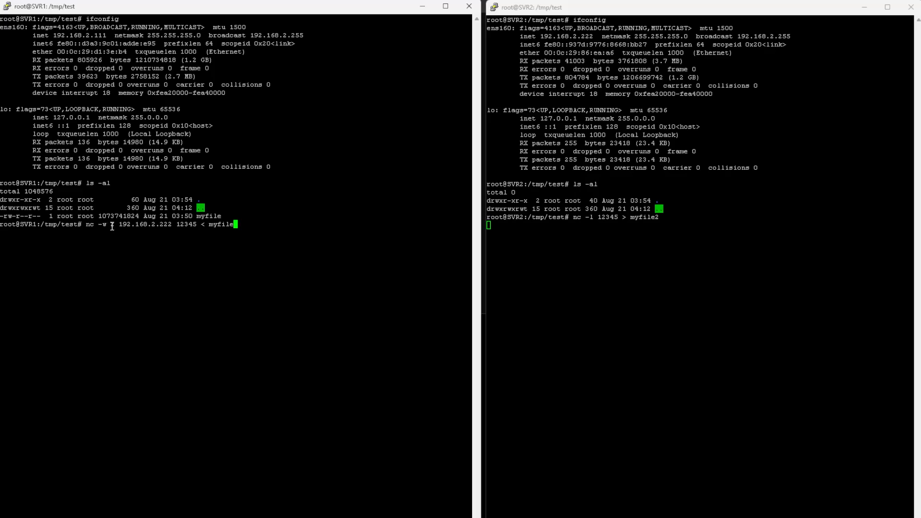
{"action": "key", "text": "Return"}
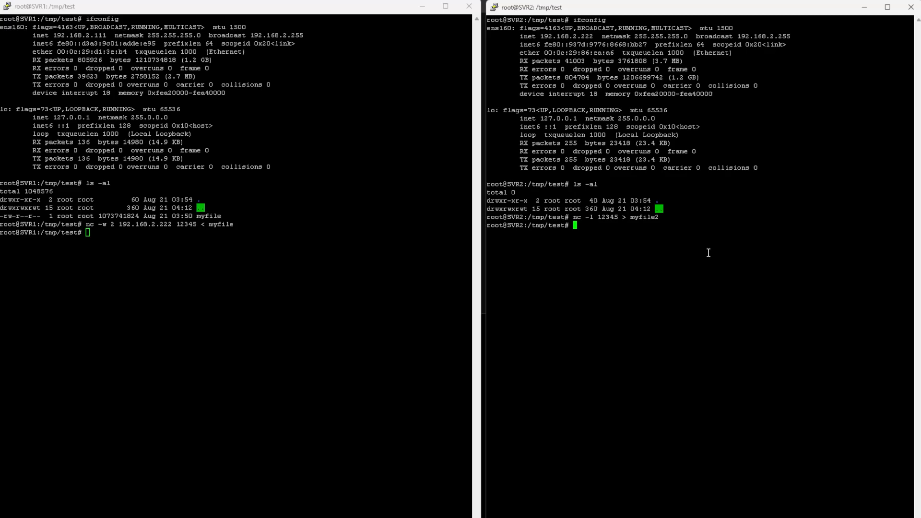
{"action": "type", "text": "ls -al"}
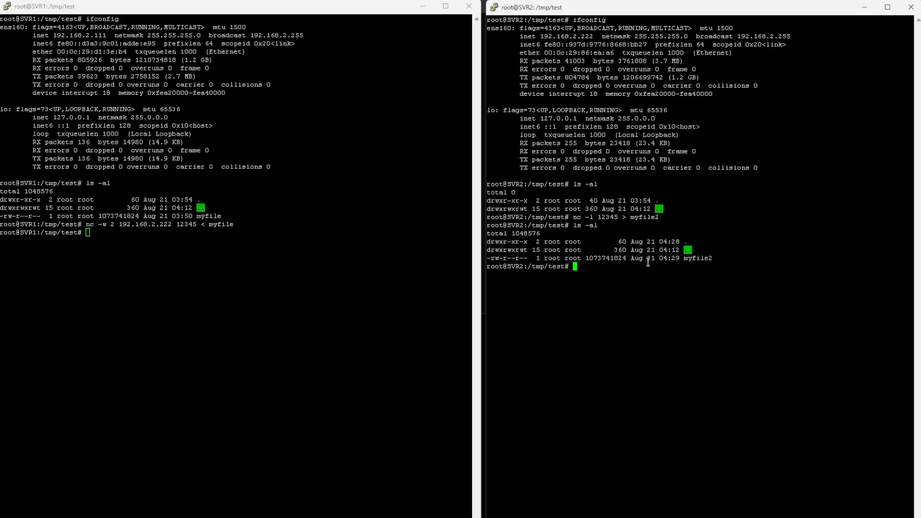
{"action": "type", "text": "ls -al"}
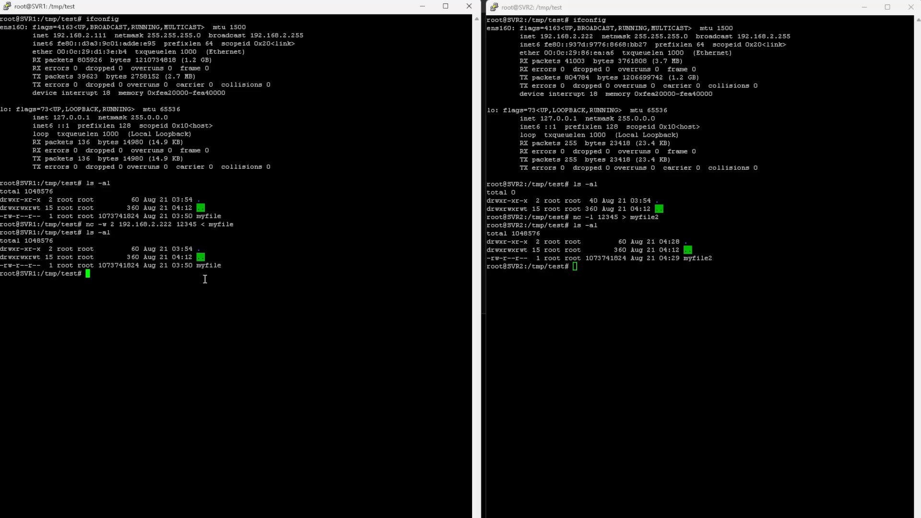
{"action": "type", "text": "sha256su"}
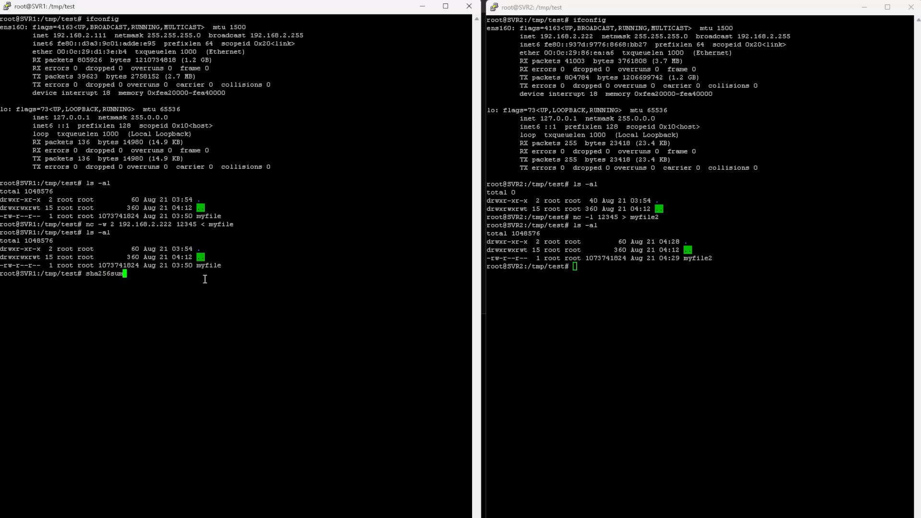
Step: Run sha256sum on myfile (SVR1) and myfile2 (SVR2) to compare their hashes
{"action": "type", "text": "myfile"}
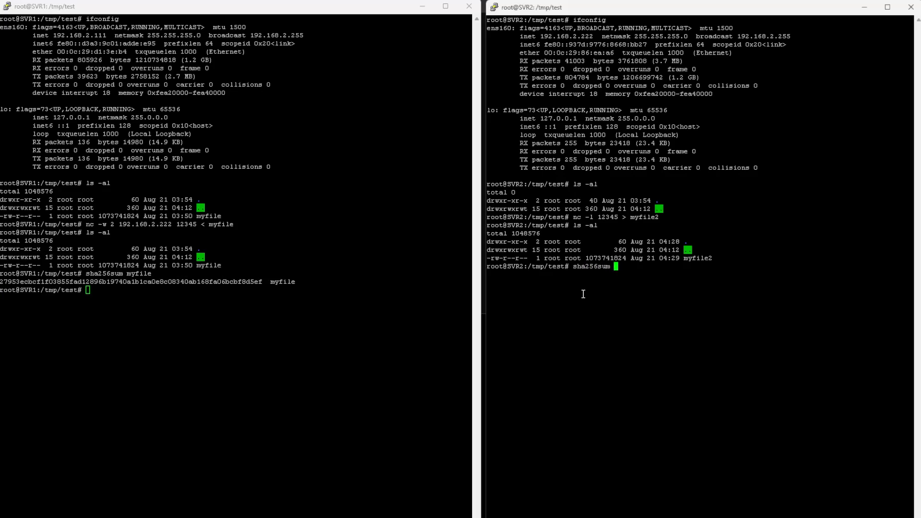
{"action": "type", "text": "myfile2"}
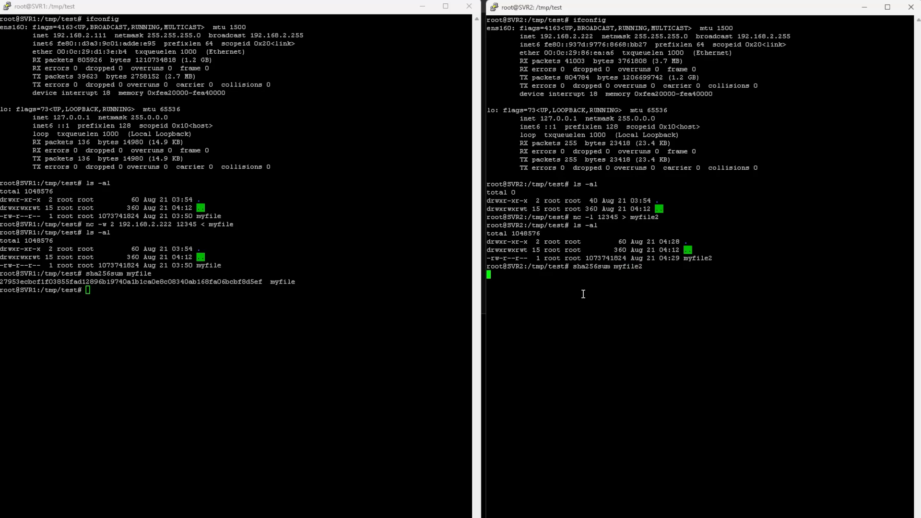